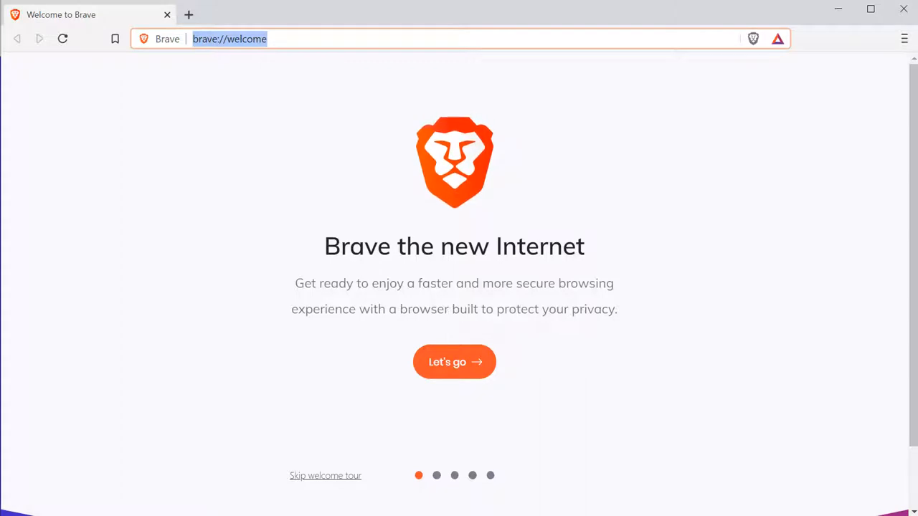
Open a New Tab page beside the Welcome to Brave tab
{"action": "left_click", "coordinate": [187, 15]}
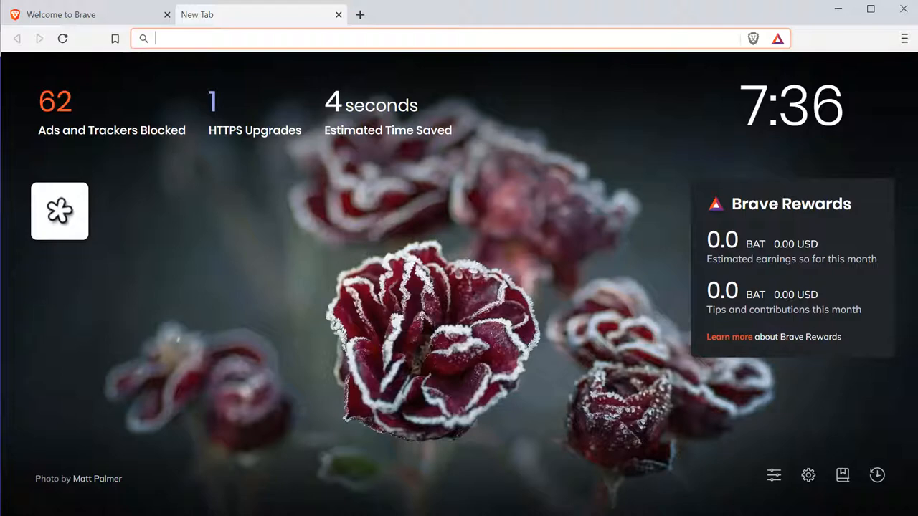
Load cnn.com and check the Shields panel showing 51 blocked trackers
{"action": "type", "text": "cnn.com"}
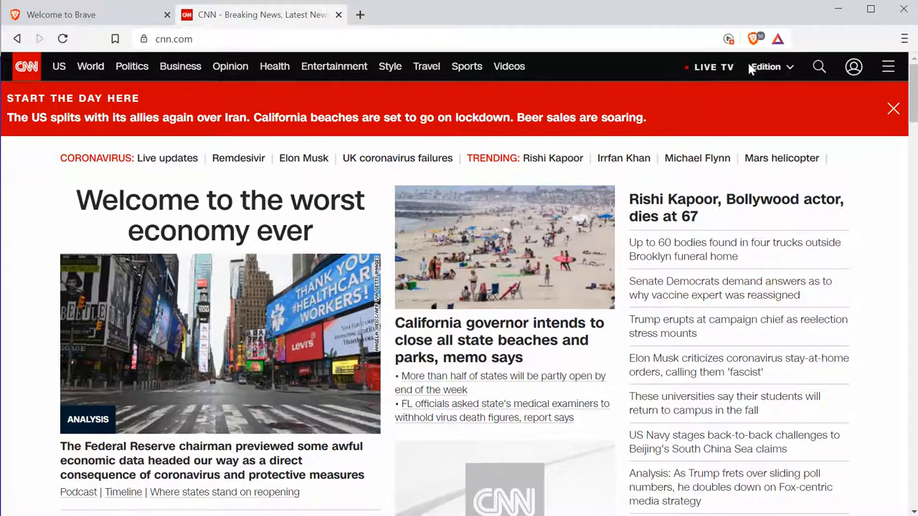
{"action": "mouse_move", "coordinate": [751, 36]}
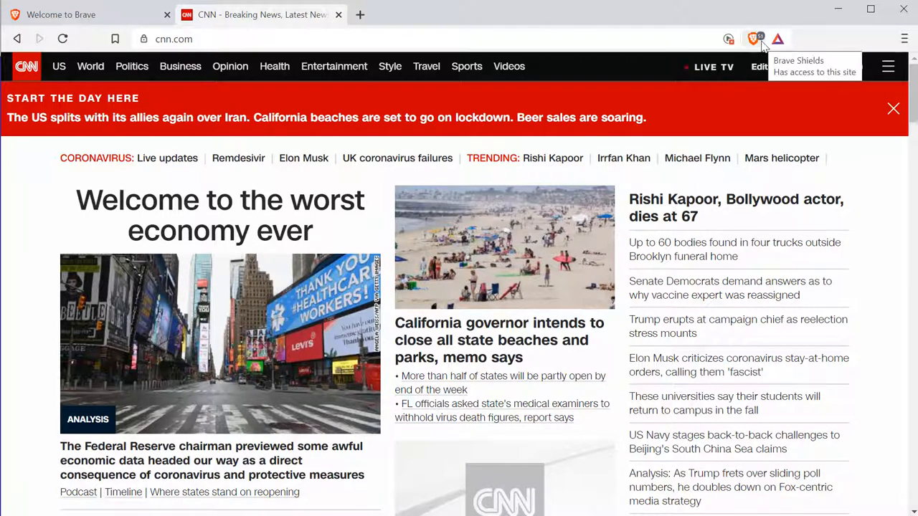
{"action": "left_click", "coordinate": [747, 35]}
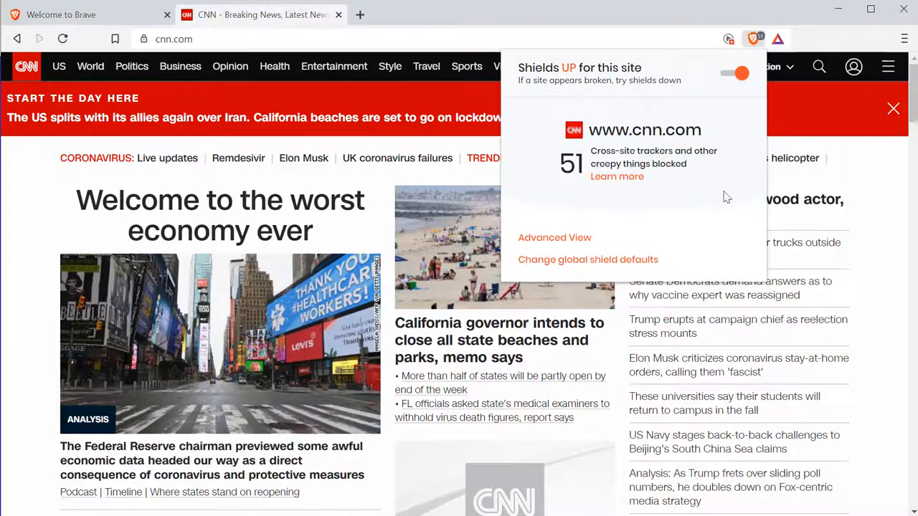
{"action": "mouse_move", "coordinate": [721, 238]}
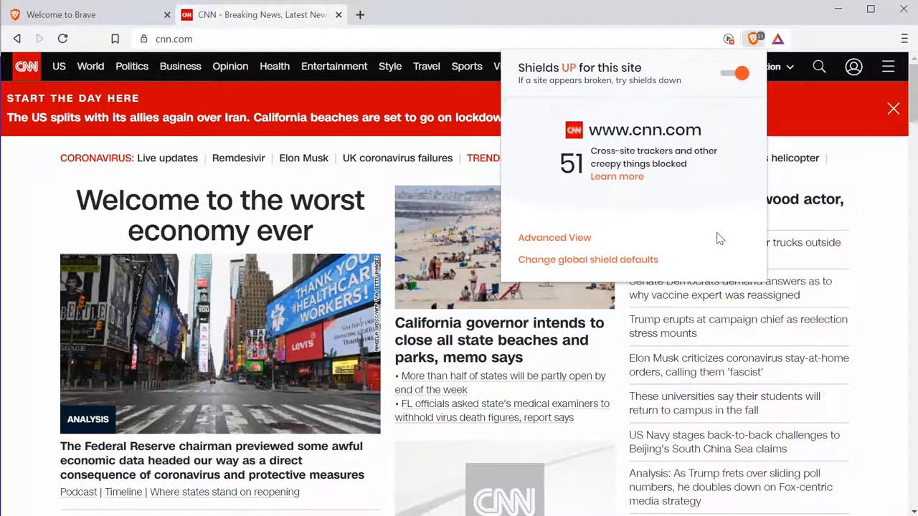
{"action": "mouse_move", "coordinate": [629, 188]}
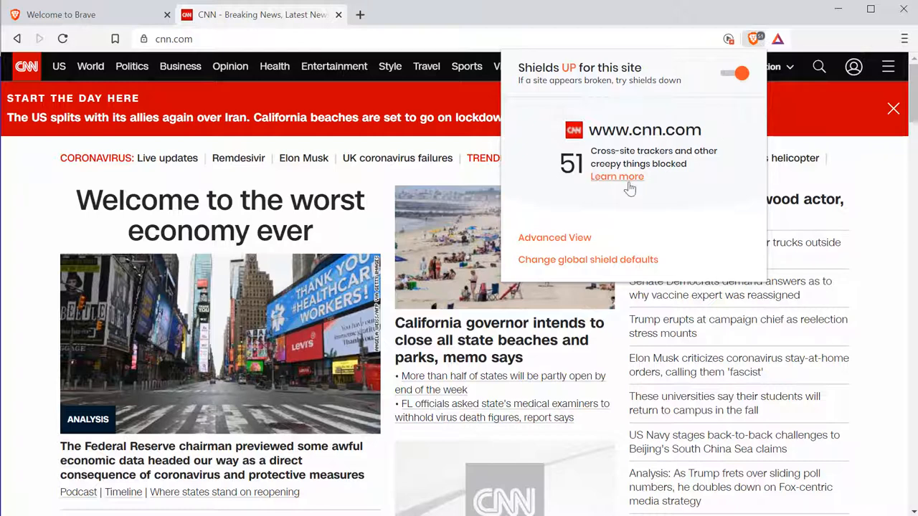
{"action": "mouse_move", "coordinate": [743, 180]}
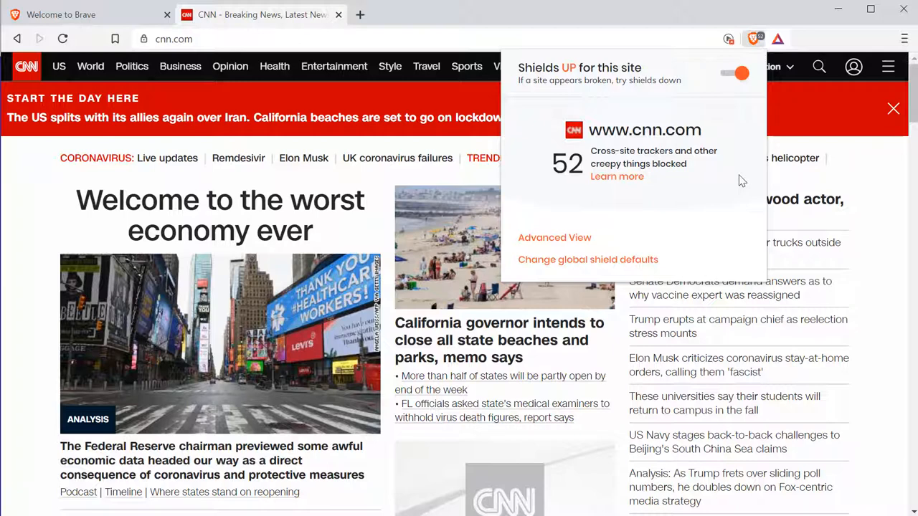
{"action": "mouse_move", "coordinate": [651, 186]}
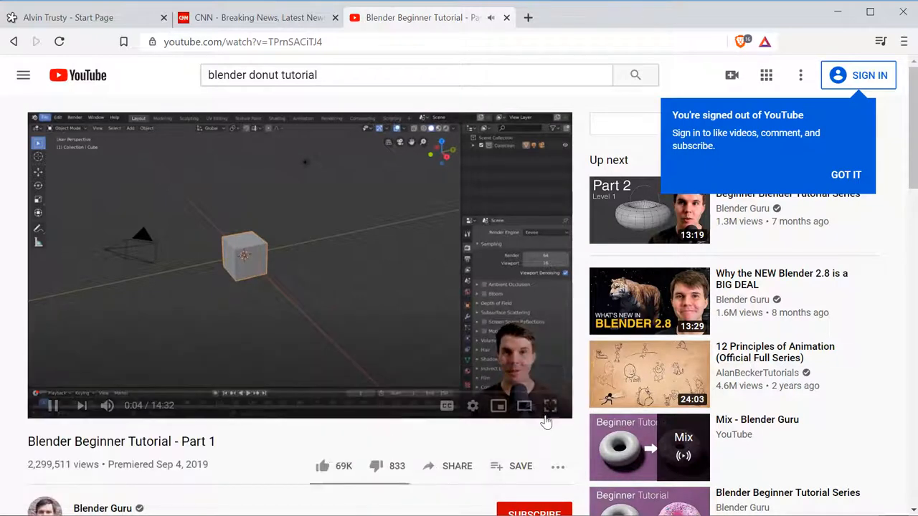
{"action": "mouse_move", "coordinate": [525, 405]}
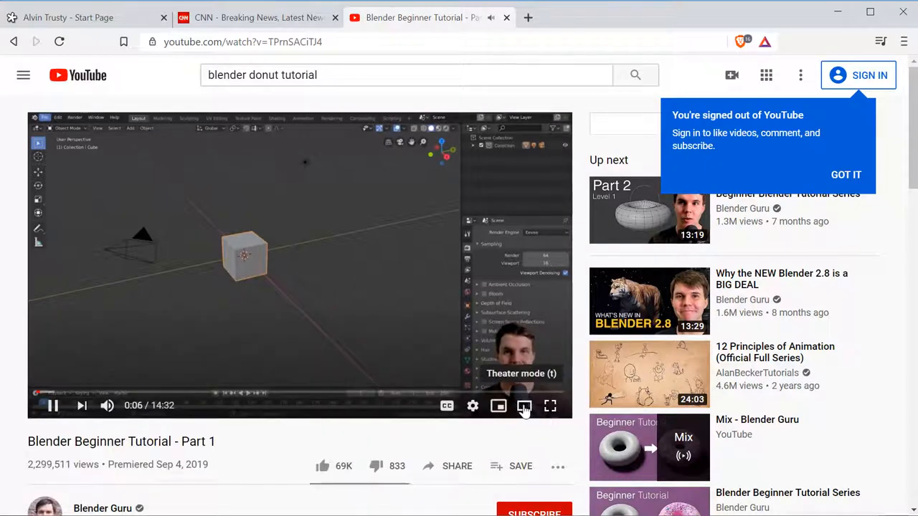
Switch the Blender Beginner Tutorial - Part 1 video to theater mode
{"action": "left_click", "coordinate": [523, 406]}
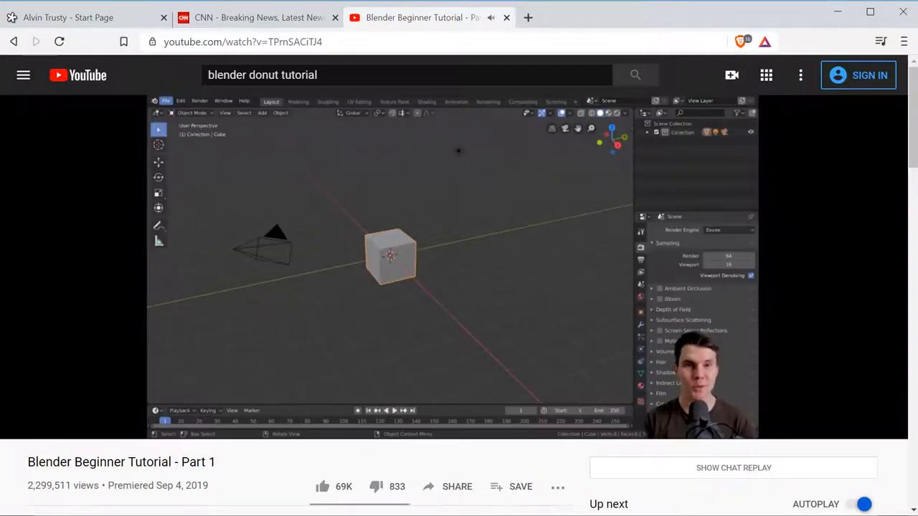